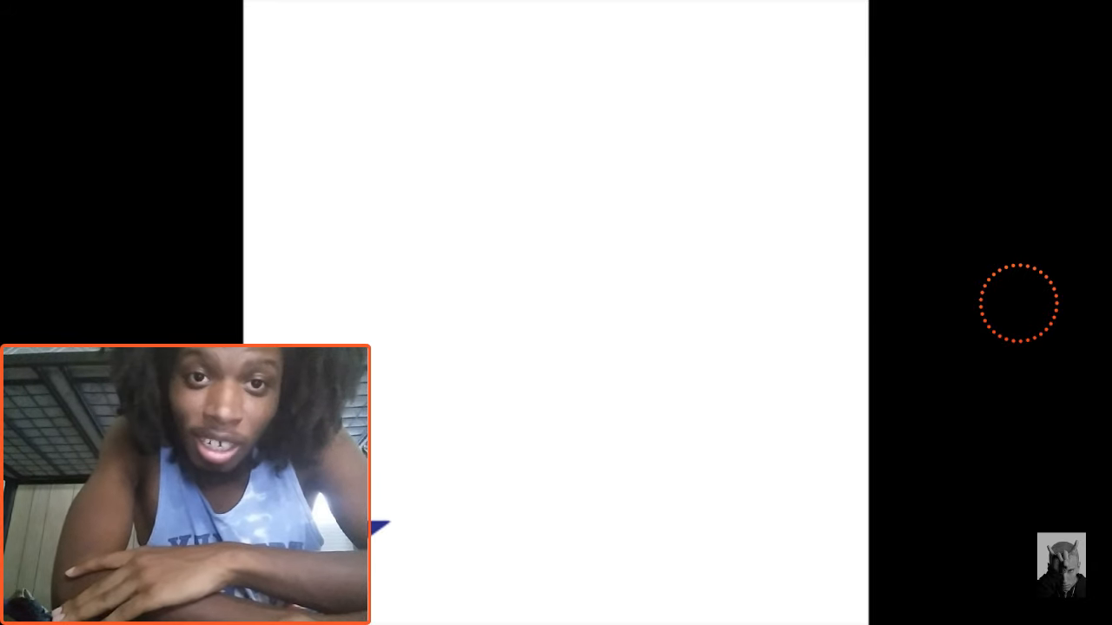
Step: Pause Eminem's 'Campaign Speech' in the full-screen player, then resume it partway through
left_click(556, 313)
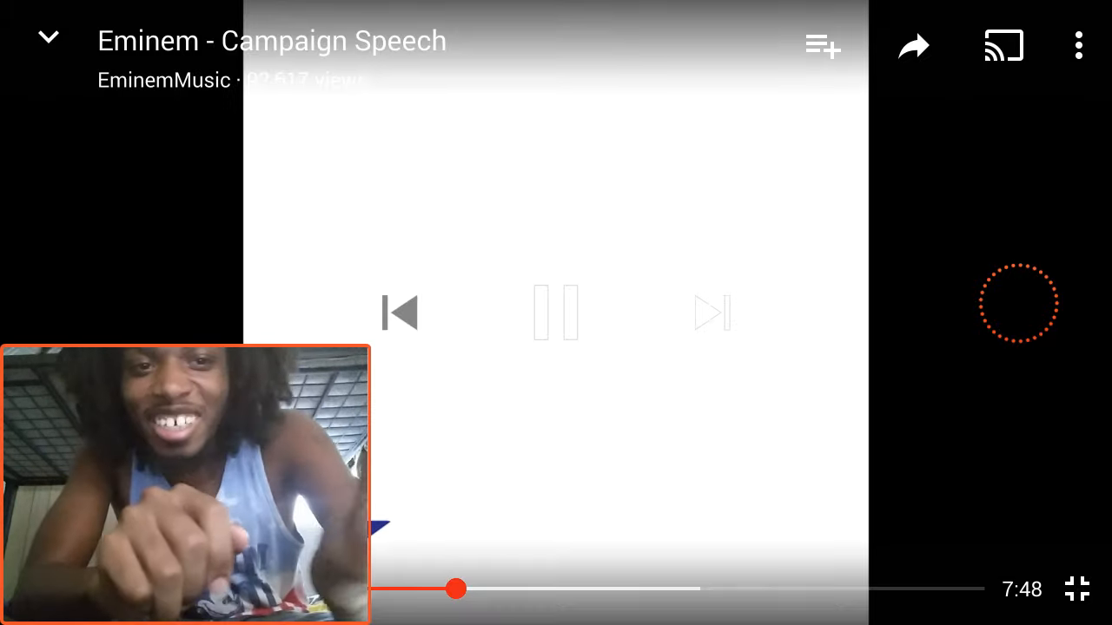
left_click(555, 313)
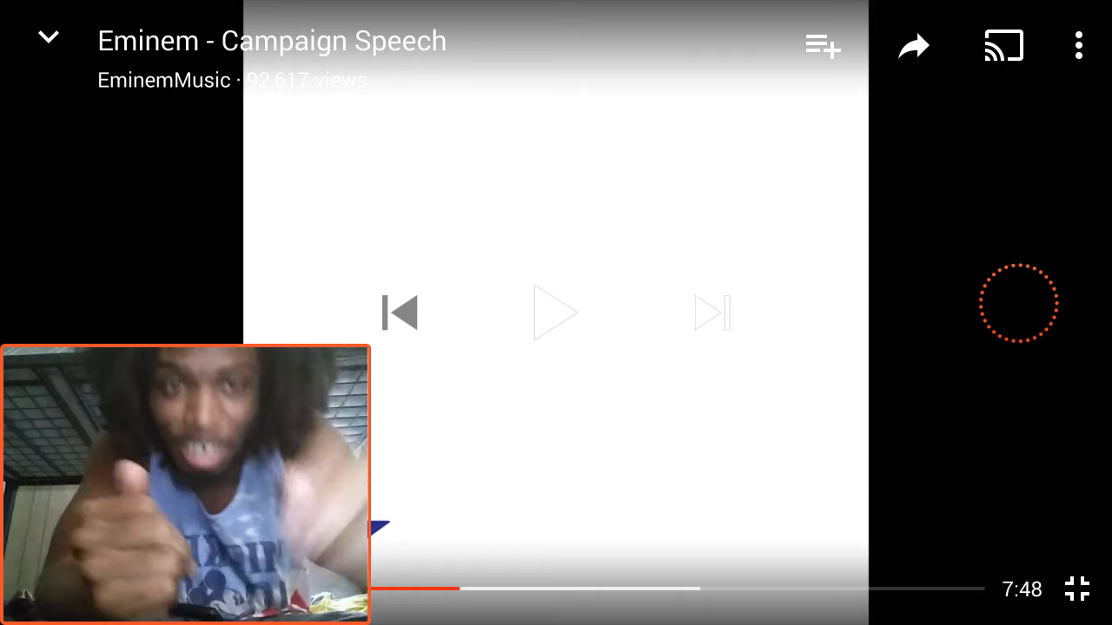
left_click(555, 312)
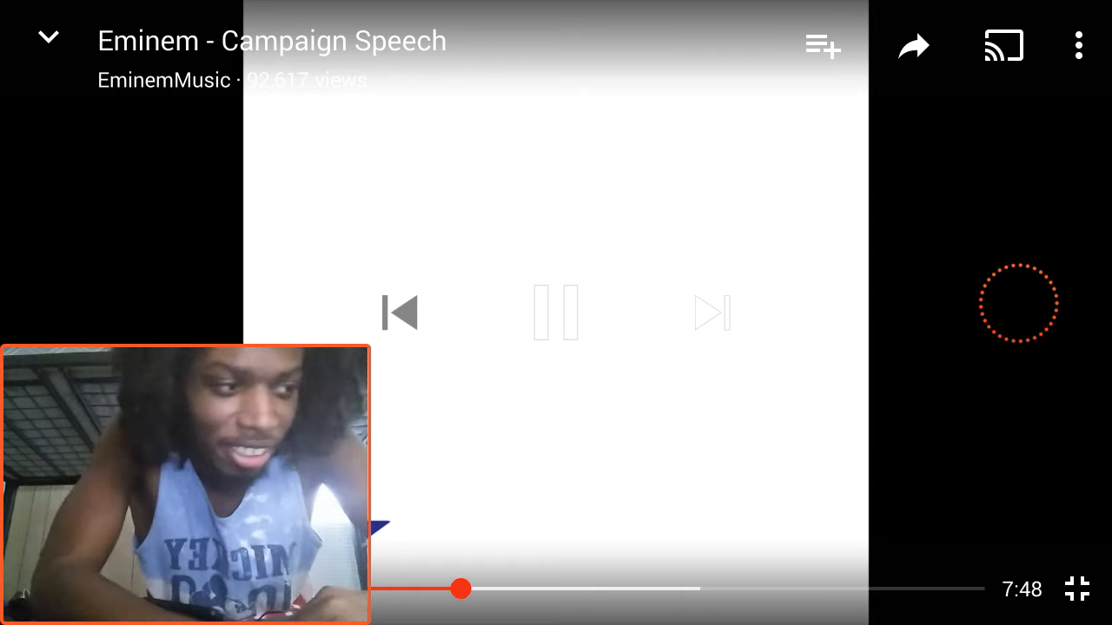